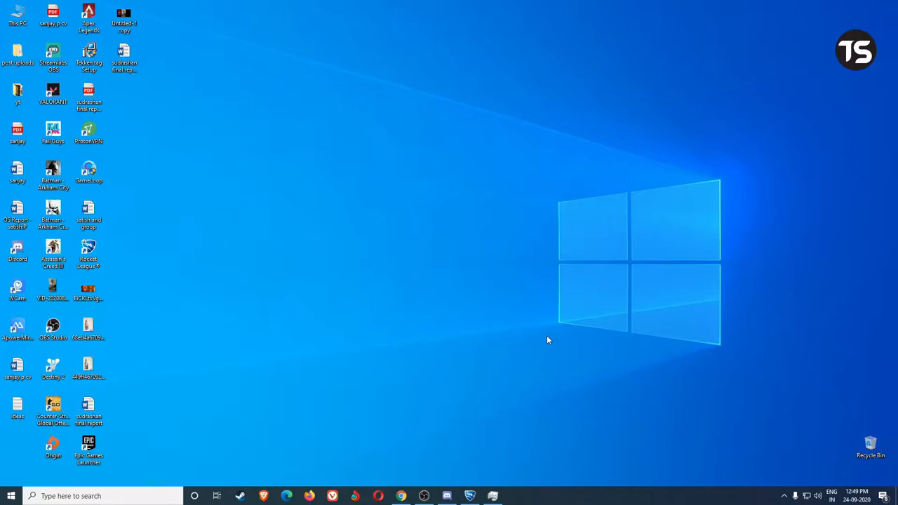
mouse_move(548, 362)
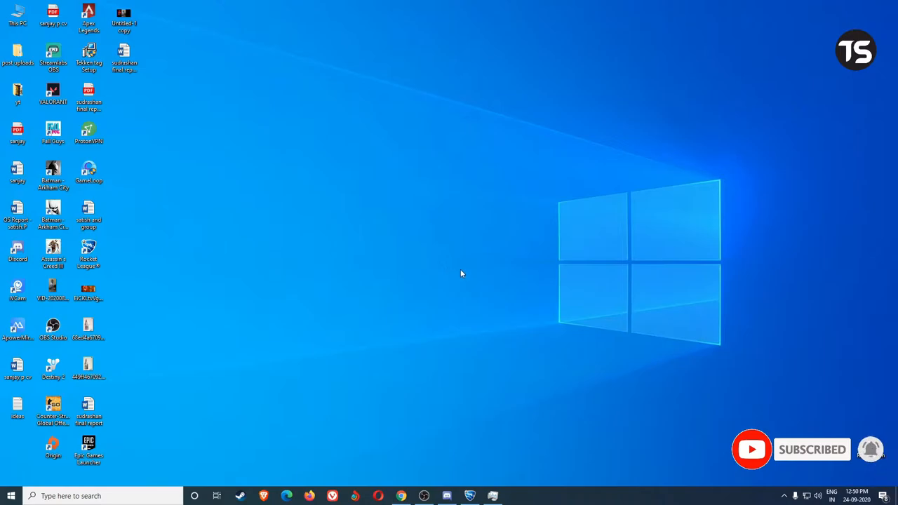
mouse_move(462, 264)
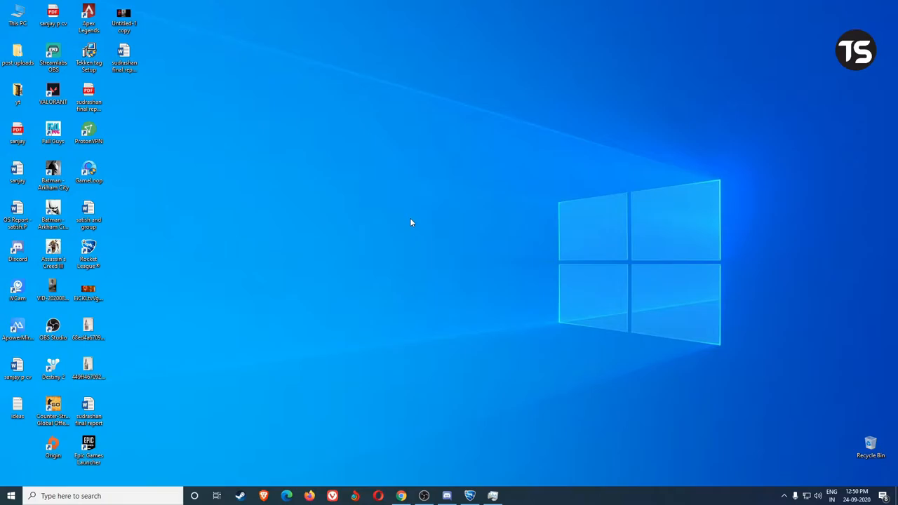
- Refresh the desktop, then open the 'download the Epic Games launcher' Google result
right_click(411, 223)
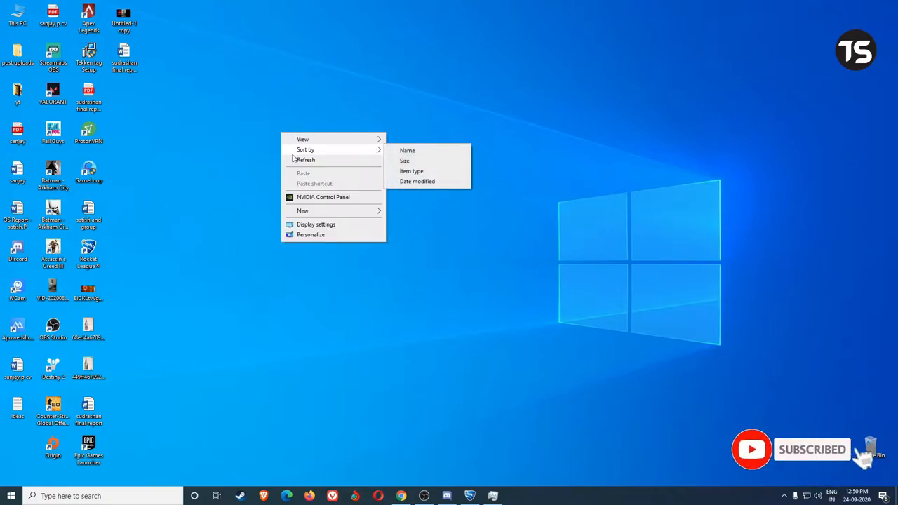
click(295, 159)
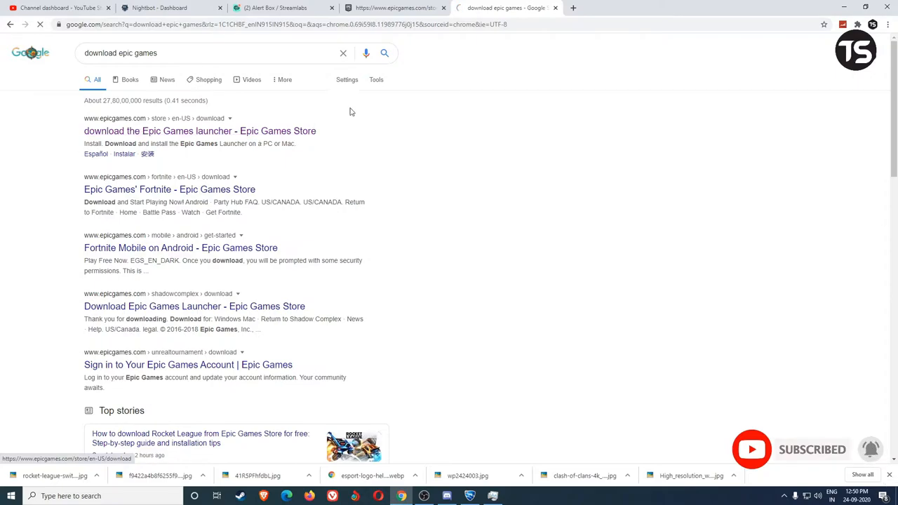
click(199, 130)
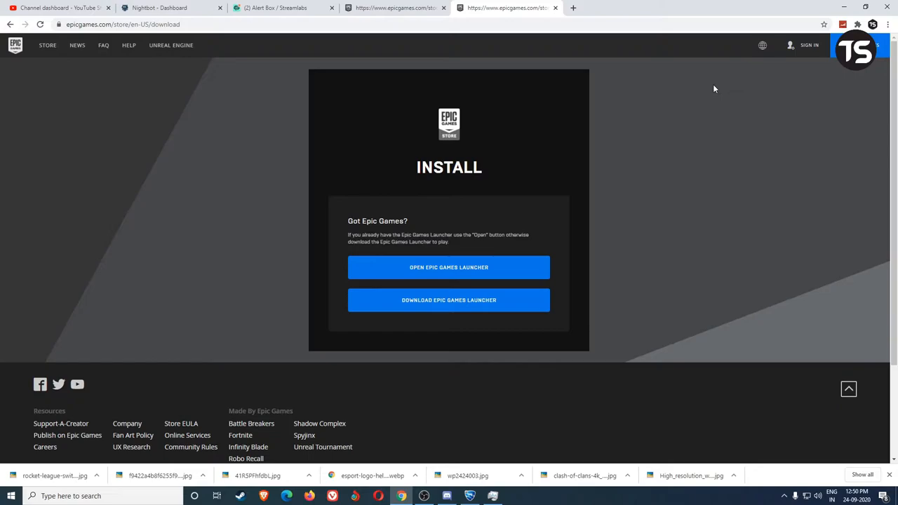
mouse_move(736, 68)
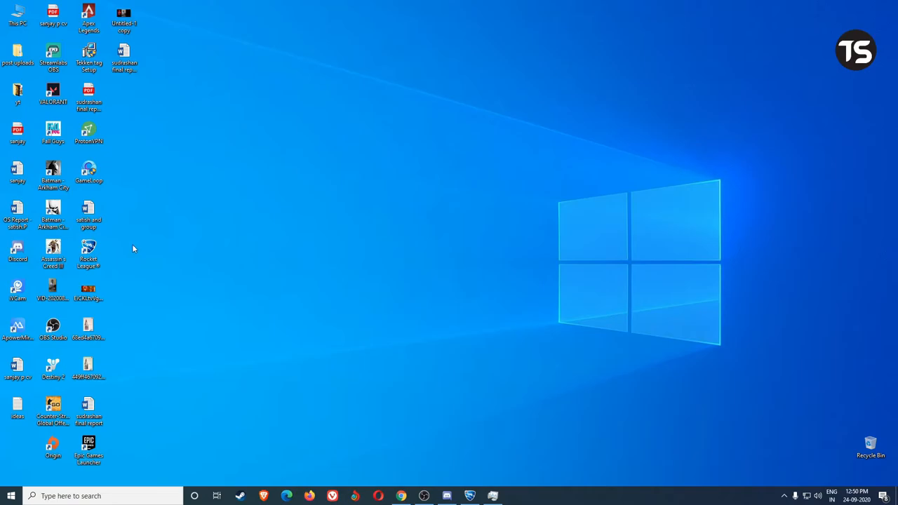
mouse_move(88, 448)
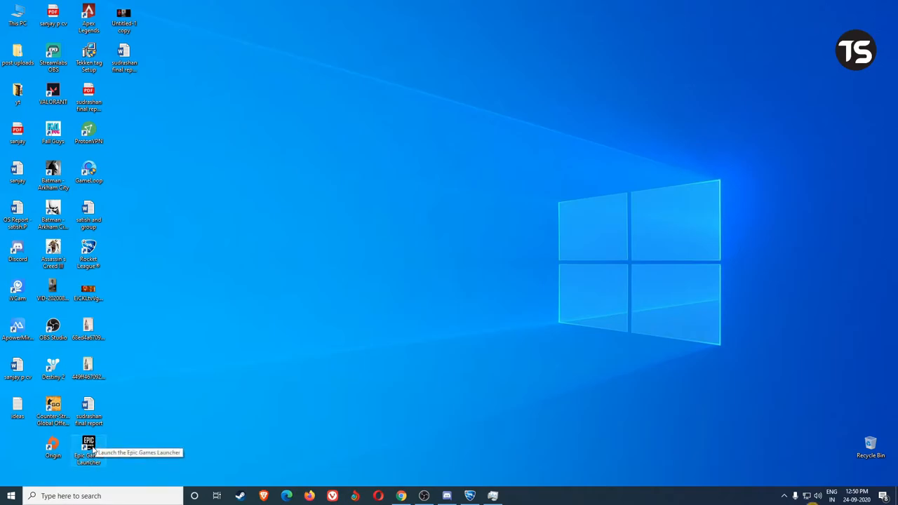
- Launch the Epic Games Launcher from its desktop shortcut
double_click(88, 447)
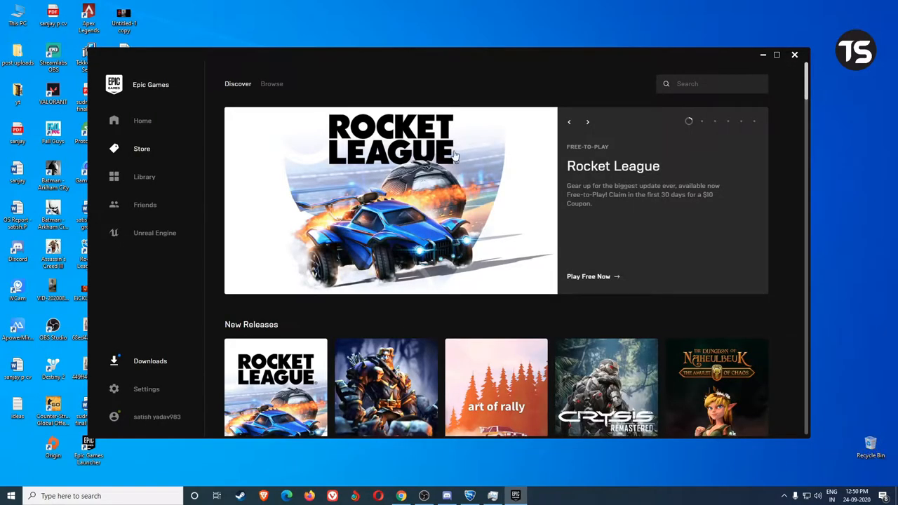
- Scroll down the Store Discover page featuring Rocket League
scroll(down, 3)
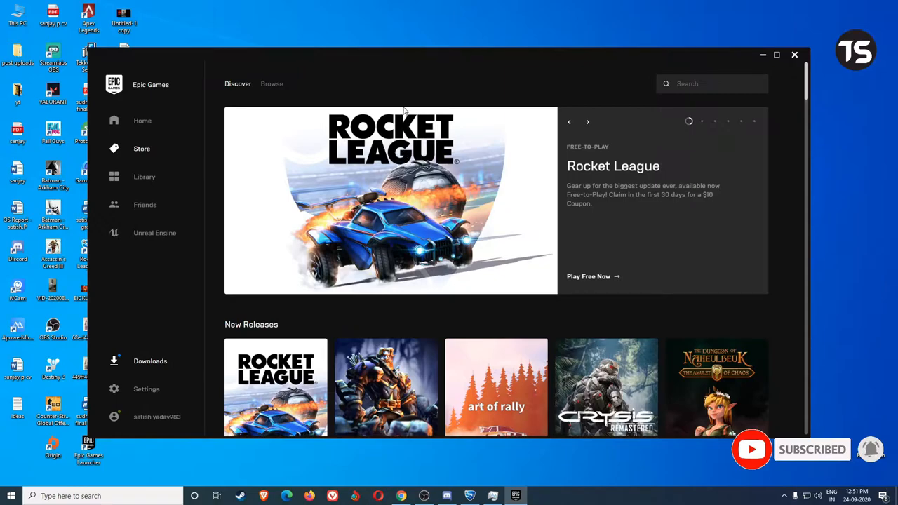
mouse_move(421, 105)
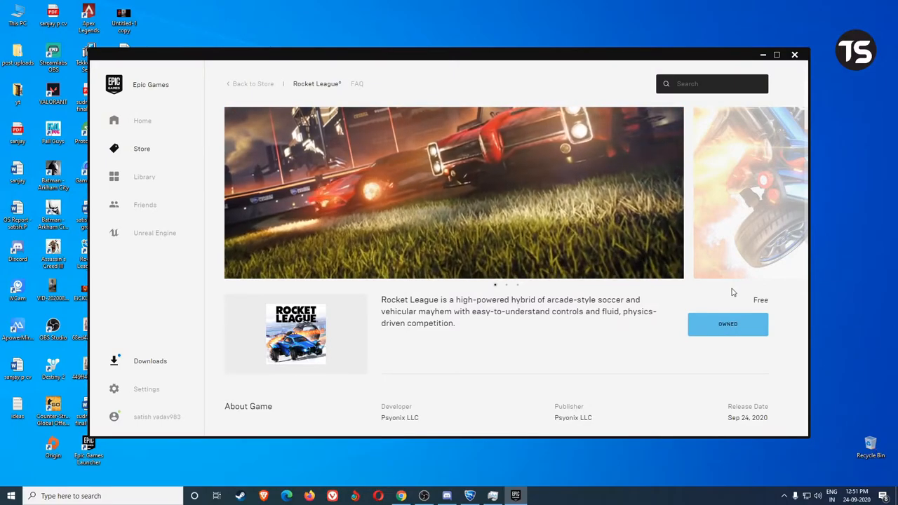
- Scroll the Rocket League store page past Add-Ons and Ratings down to Specifications
scroll(down, 3)
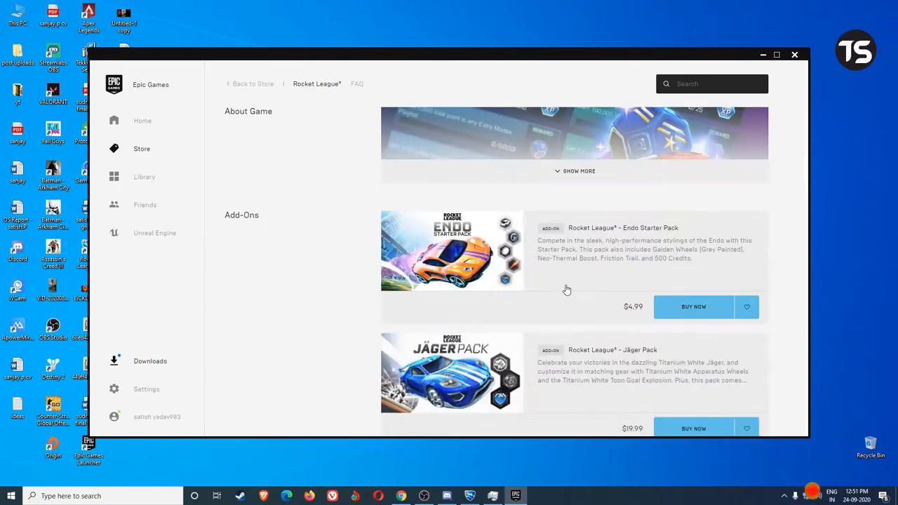
scroll(down, 3)
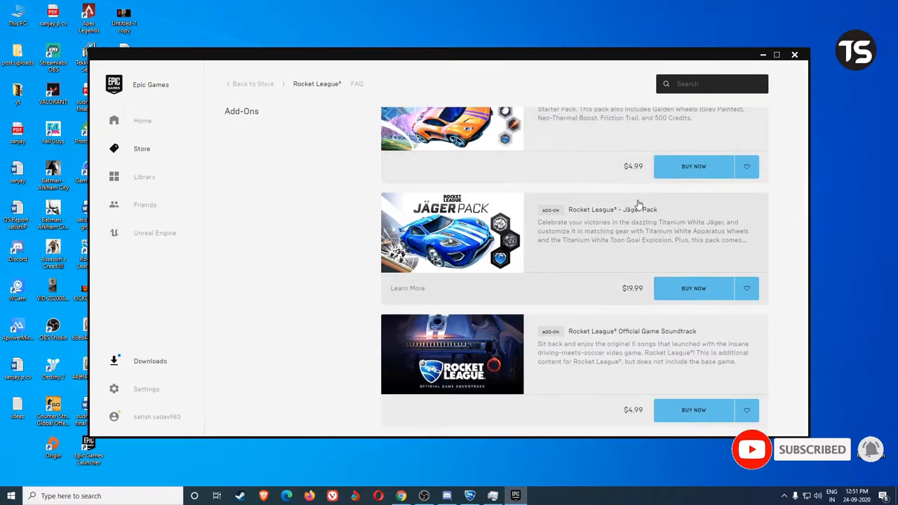
scroll(down, 3)
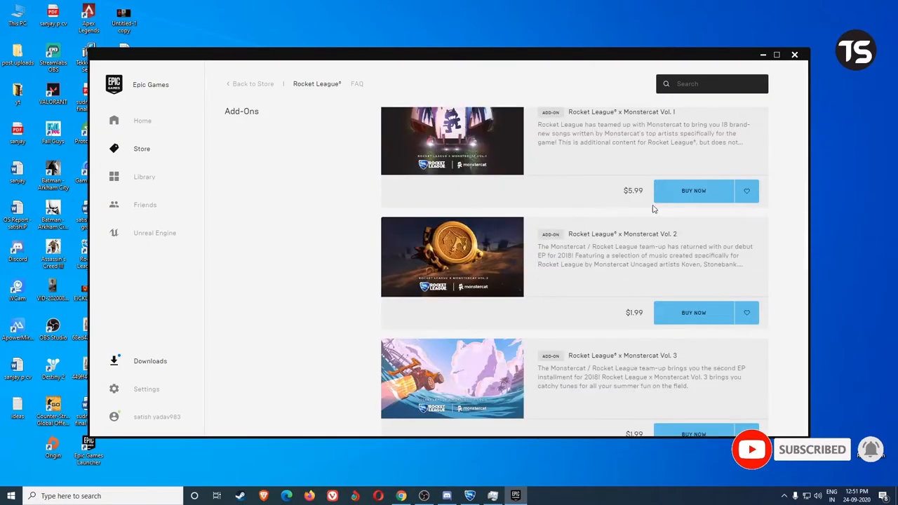
scroll(up, 3)
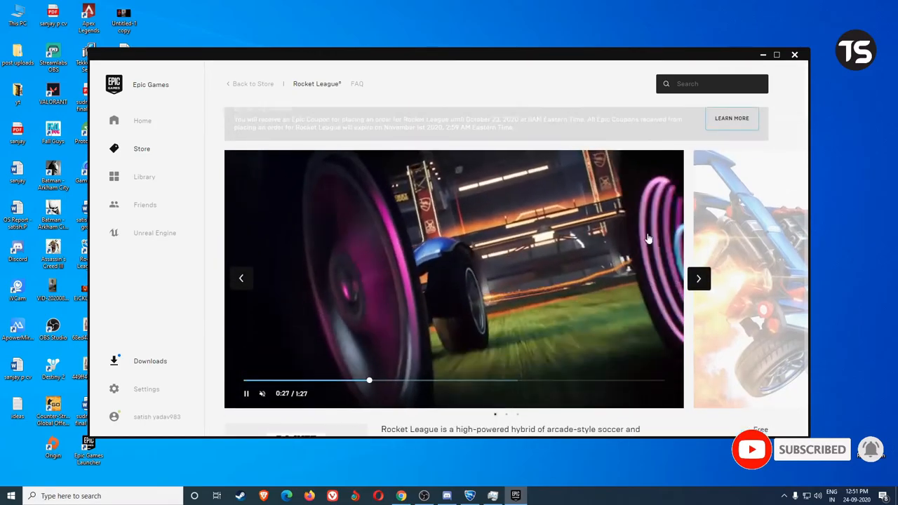
scroll(down, 3)
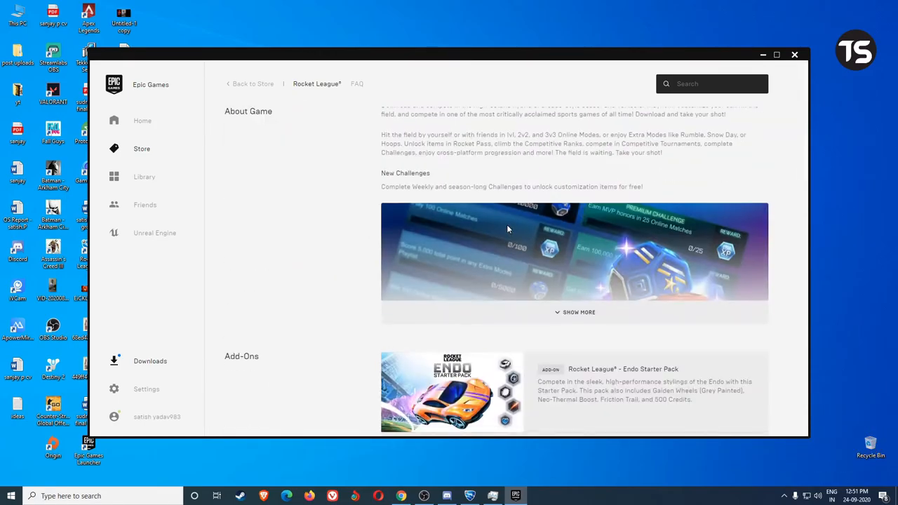
scroll(down, 3)
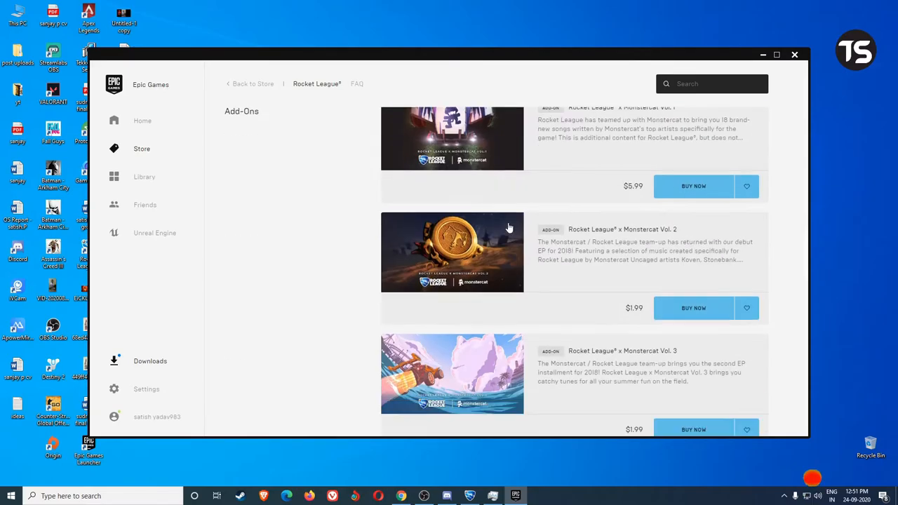
scroll(down, 3)
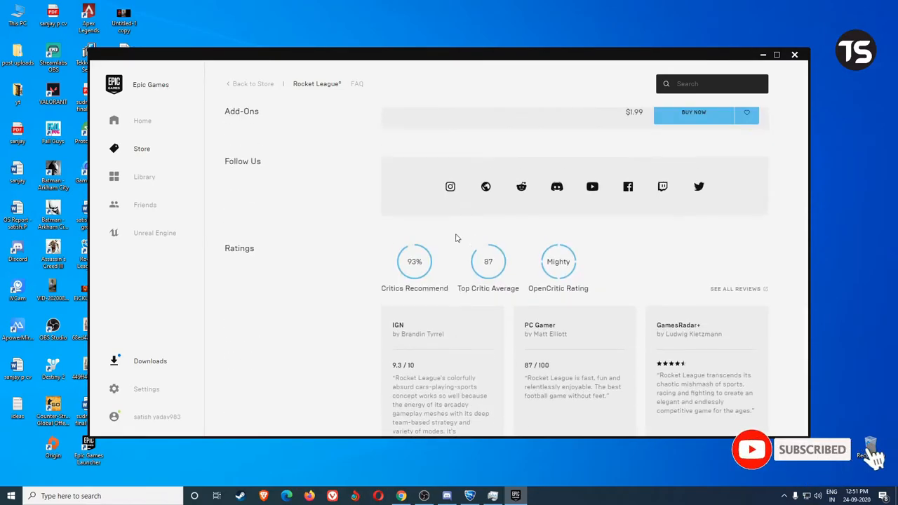
scroll(down, 3)
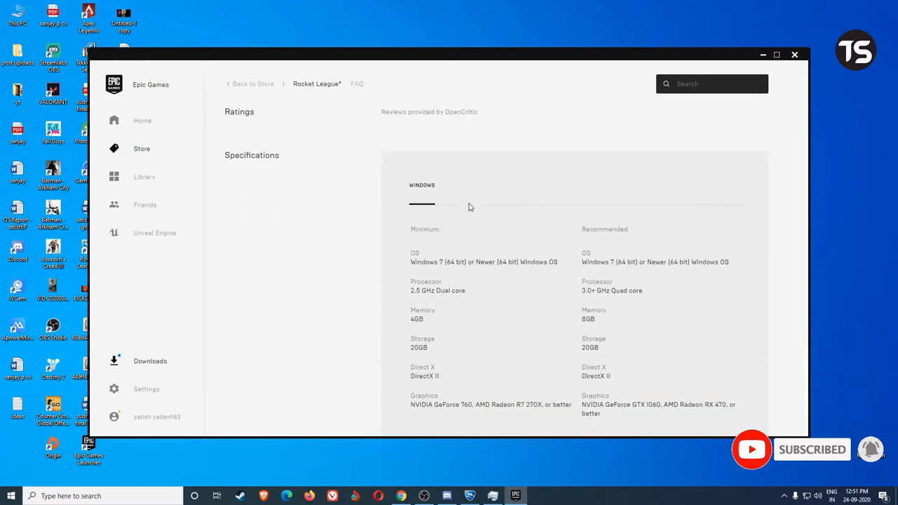
- Compare Rocket League's minimum and recommended specs (4GB vs 8GB memory), then launch the game
scroll(down, 3)
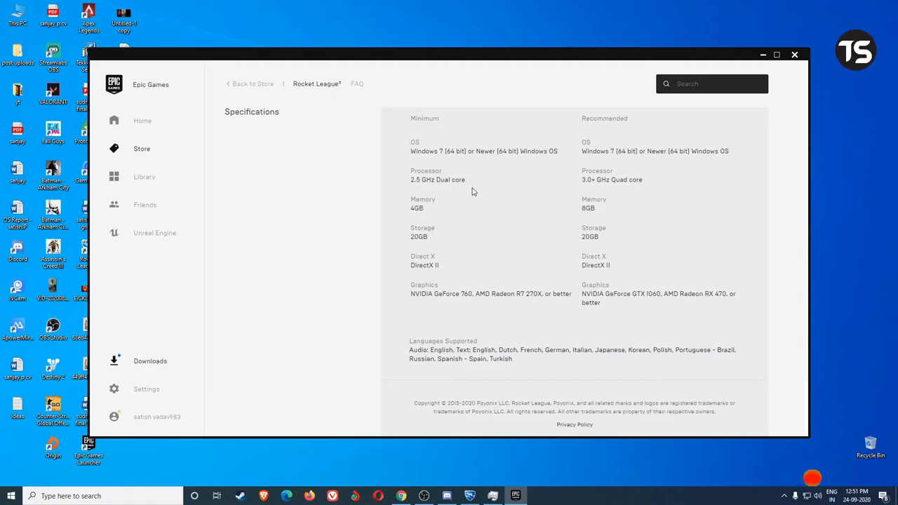
mouse_move(499, 228)
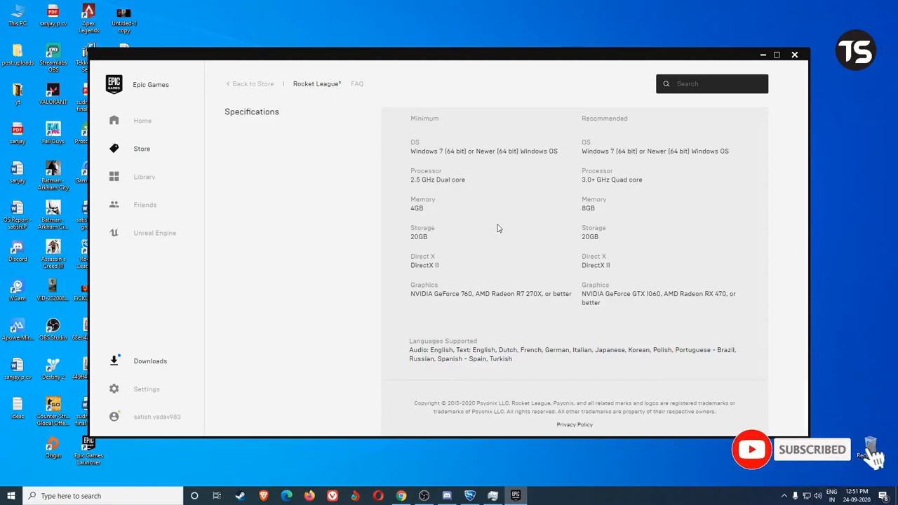
mouse_move(428, 248)
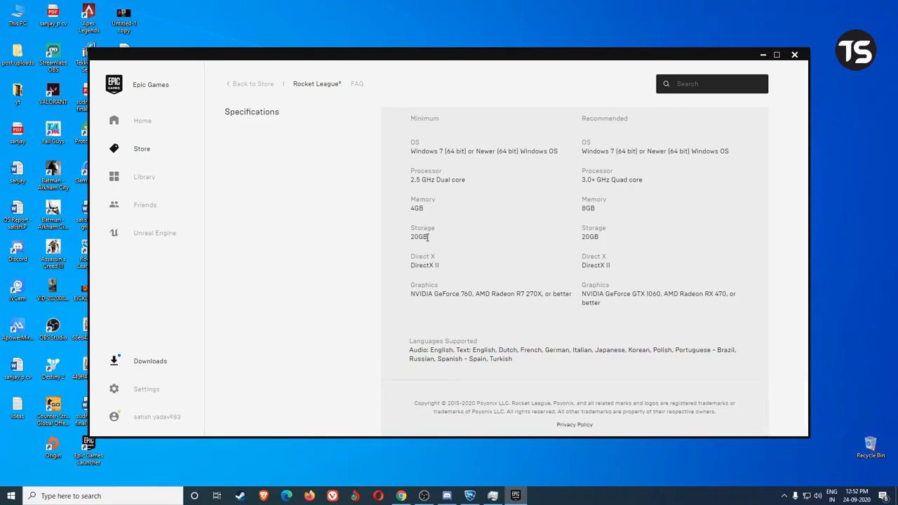
mouse_move(443, 256)
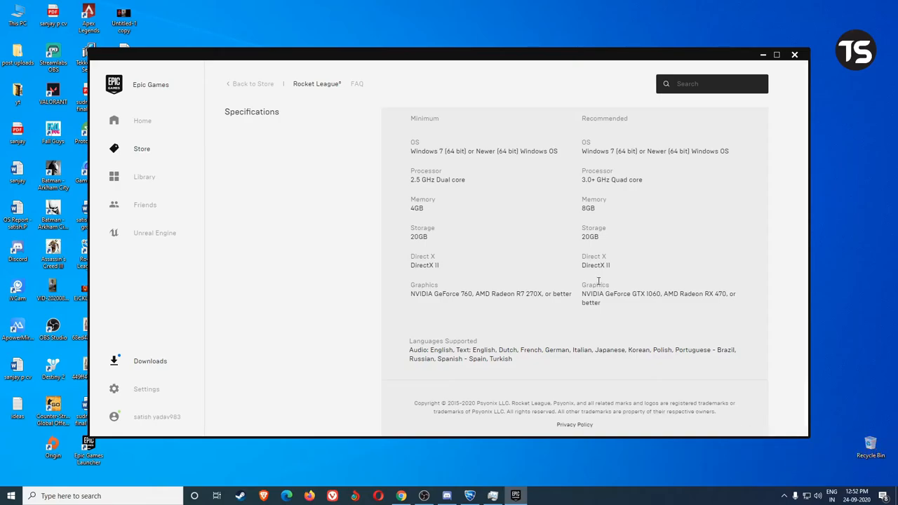
mouse_move(561, 330)
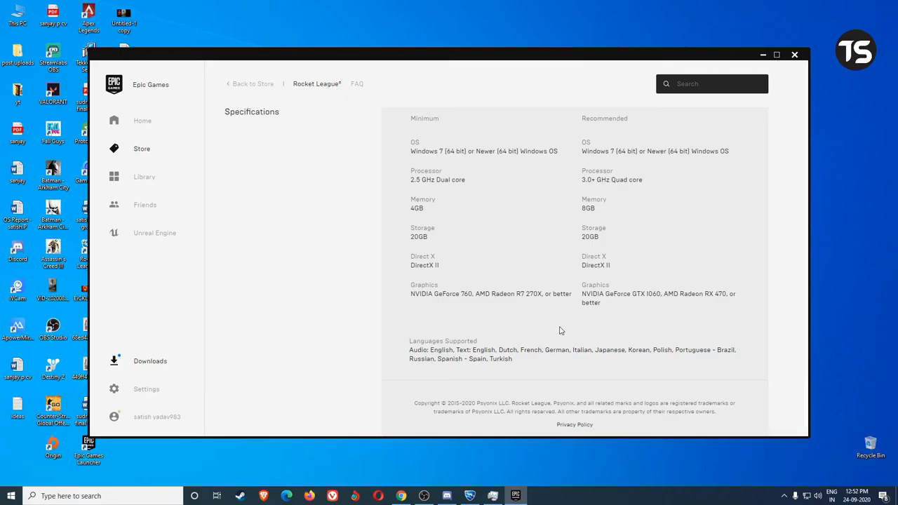
scroll(down, 3)
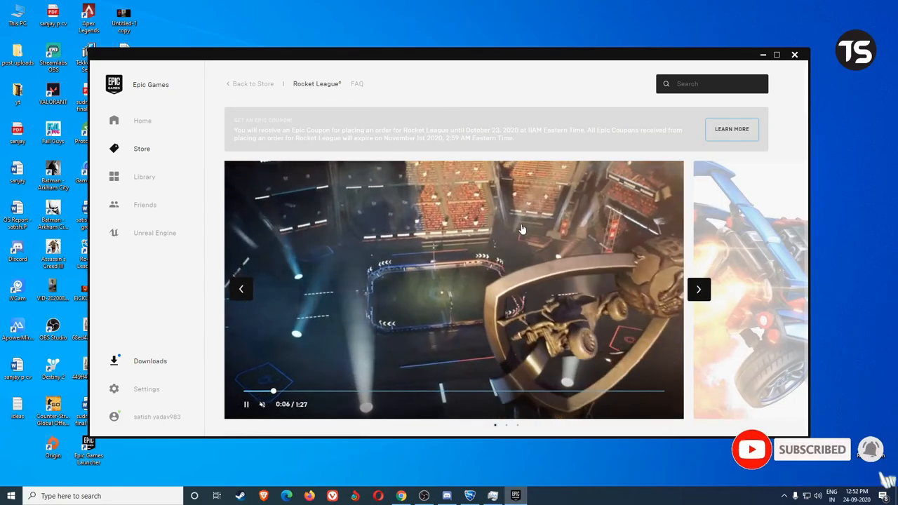
click(795, 54)
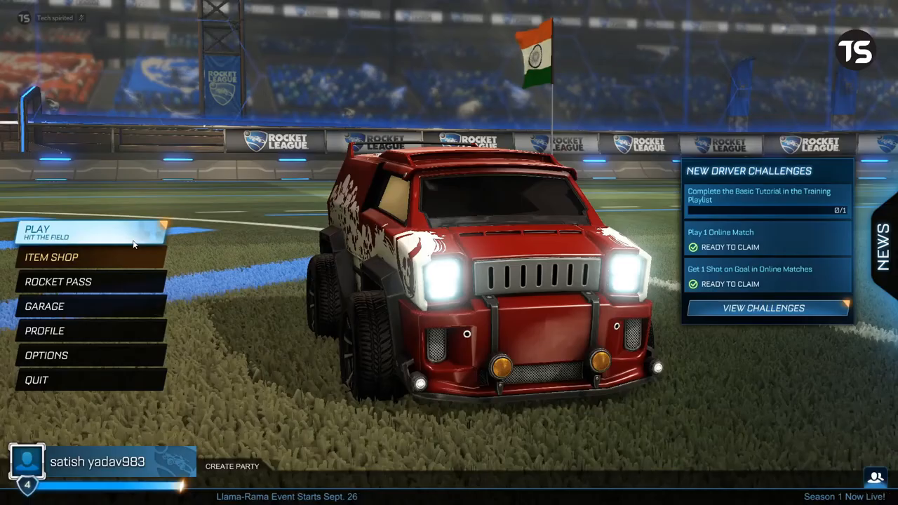
- Open PLAY to show Casual, Competitive, Tournaments, Training, Extra Modes and Custom Games
click(37, 232)
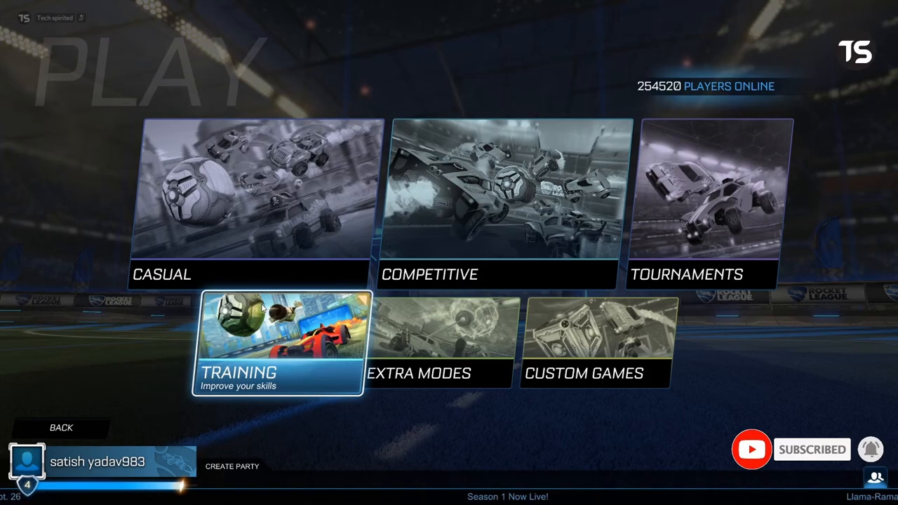
mouse_move(339, 374)
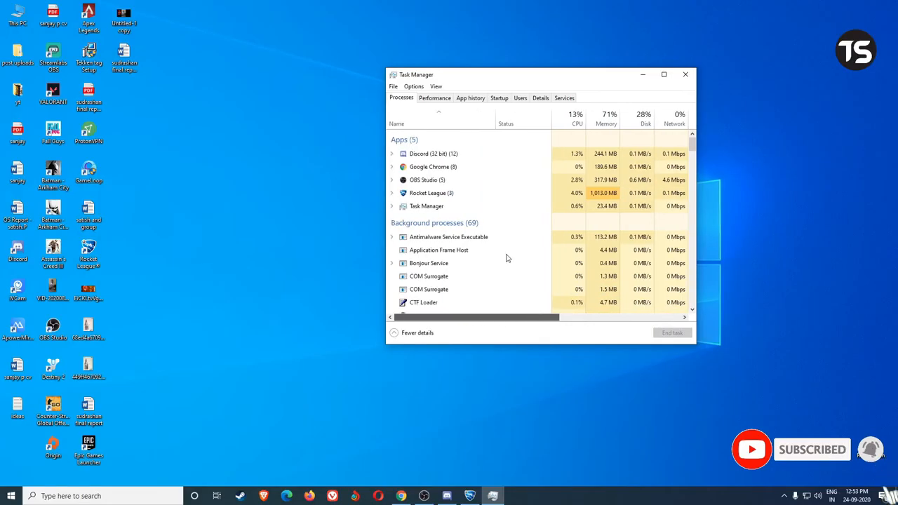
- Close Task Manager and refresh the desktop
click(685, 75)
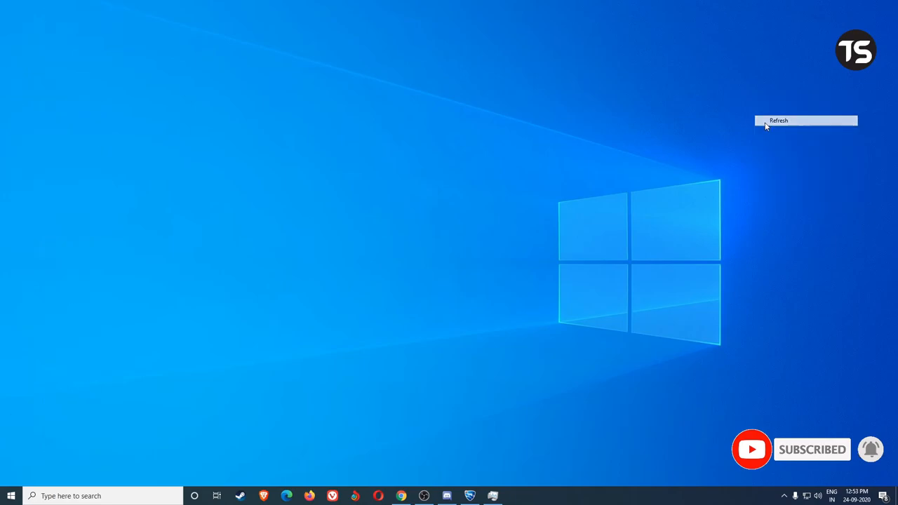
click(779, 120)
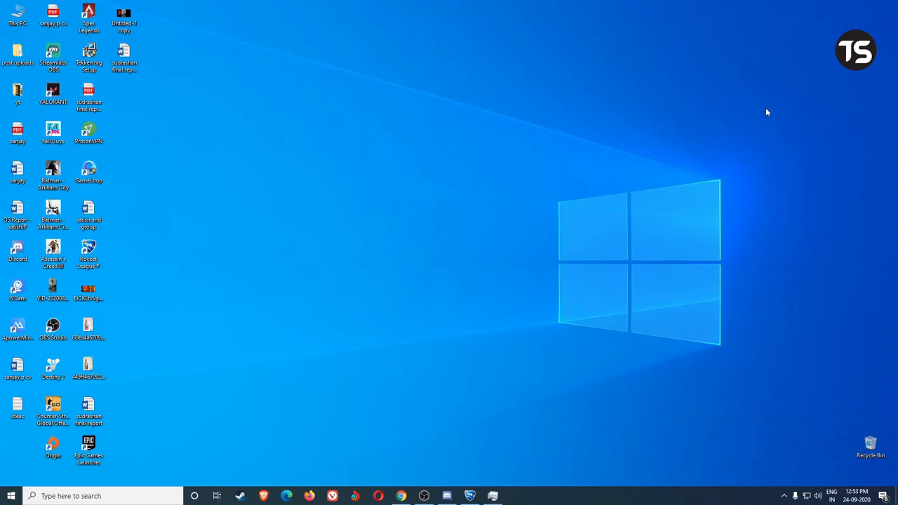
mouse_move(351, 200)
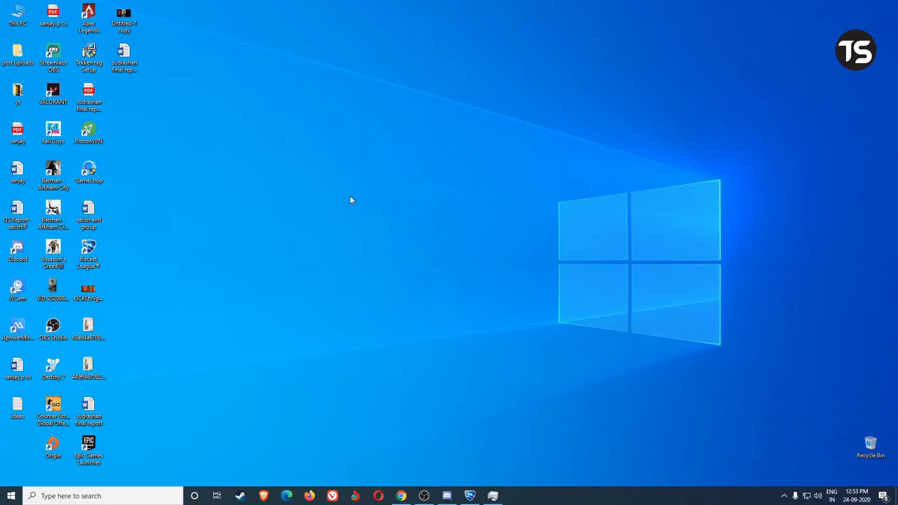